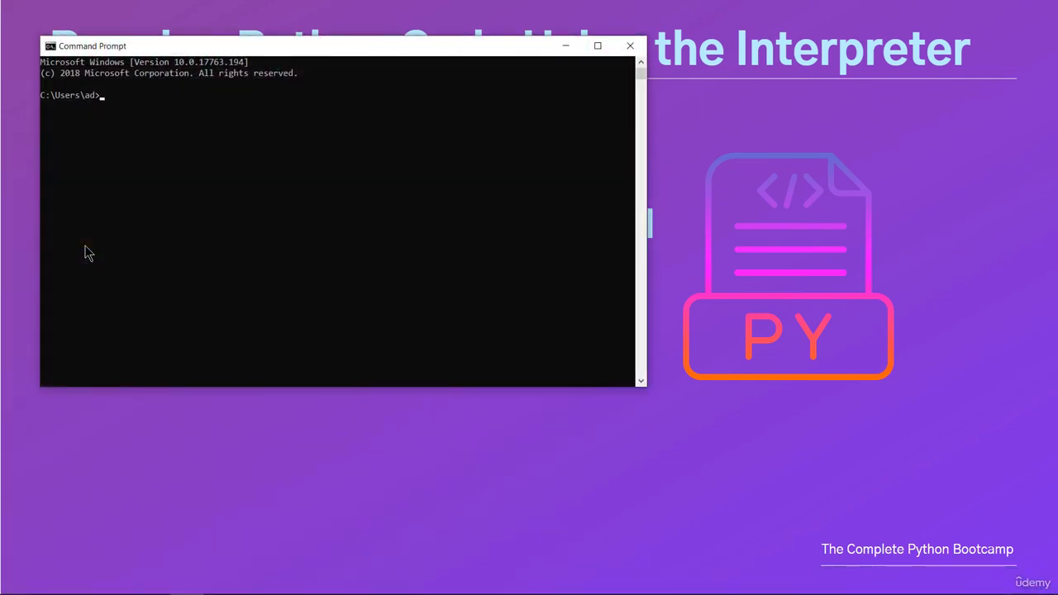
# Step: Start the Python interpreter and print "hello python"
pyautogui.write('pyth')
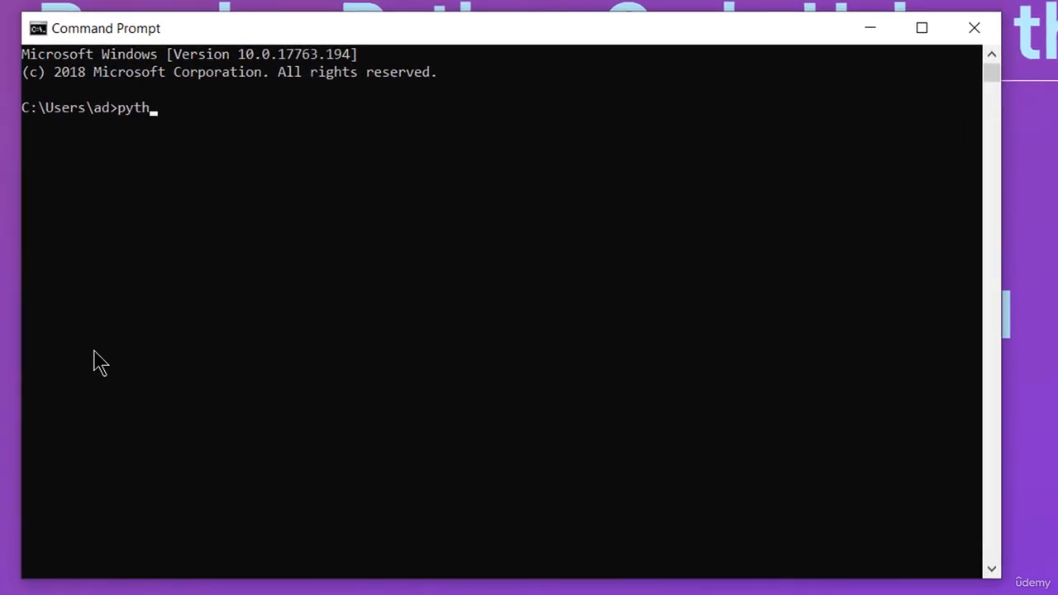
pyautogui.write('on')
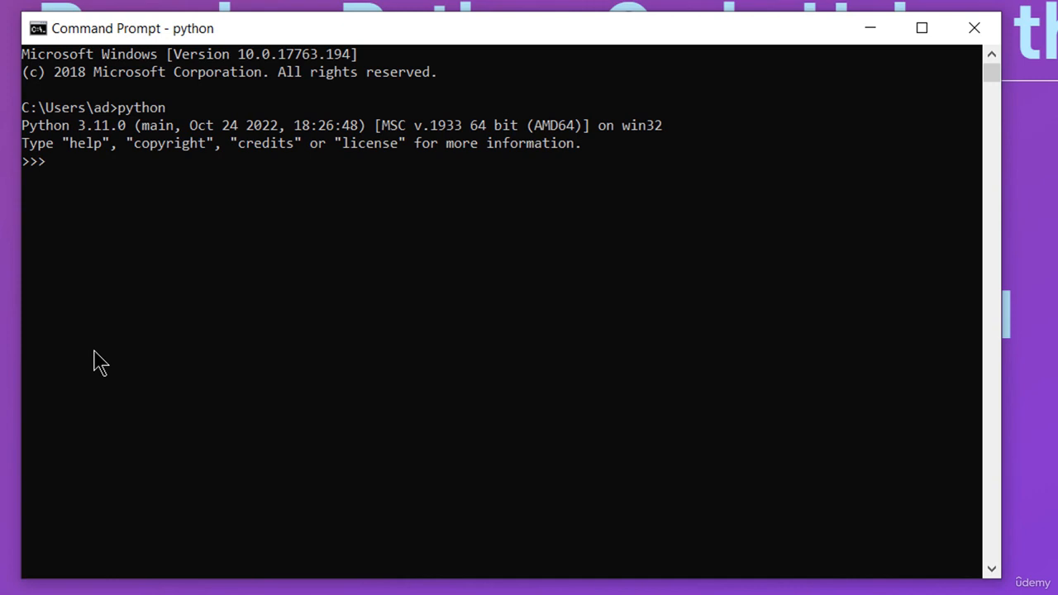
pyautogui.write('P')
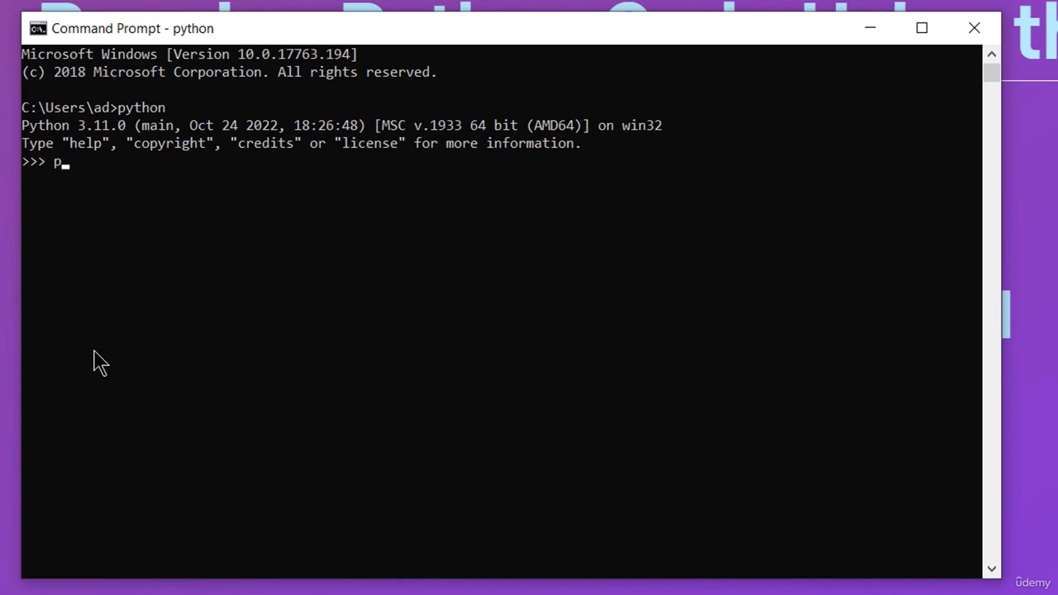
pyautogui.write('rint("')
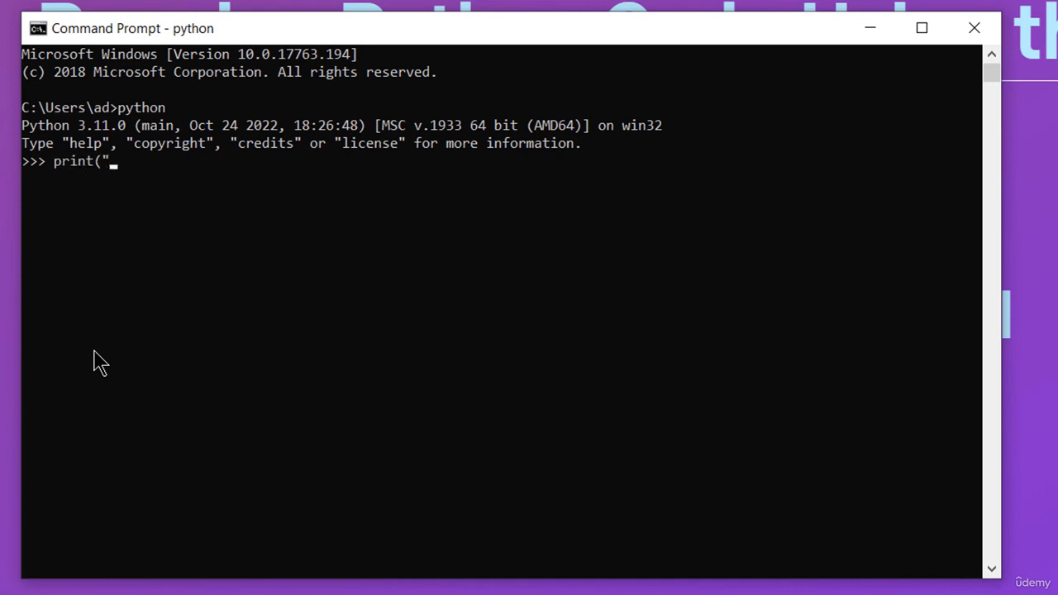
pyautogui.write('hello')
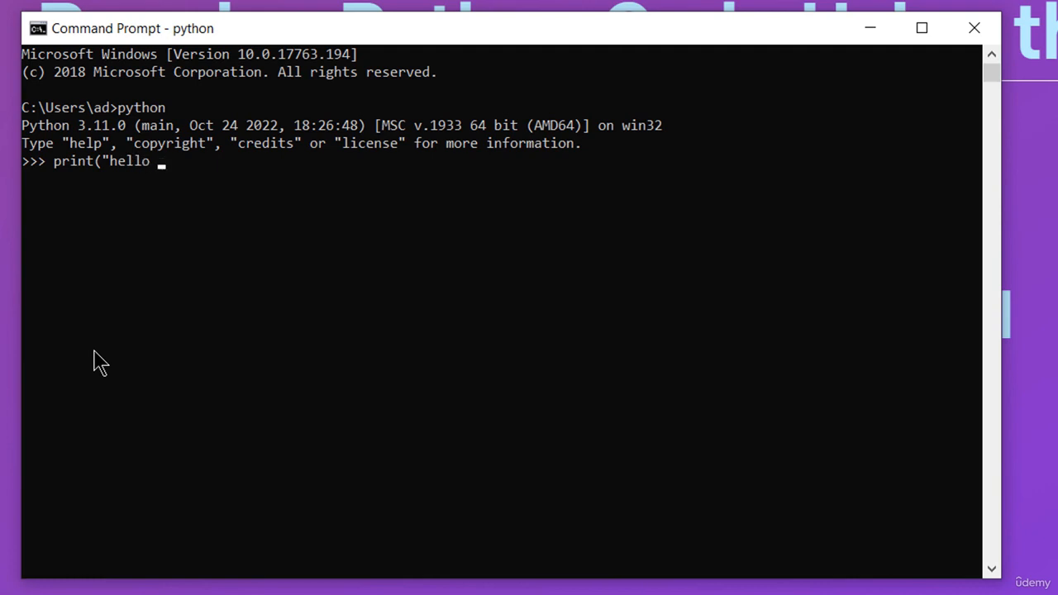
pyautogui.write('python")')
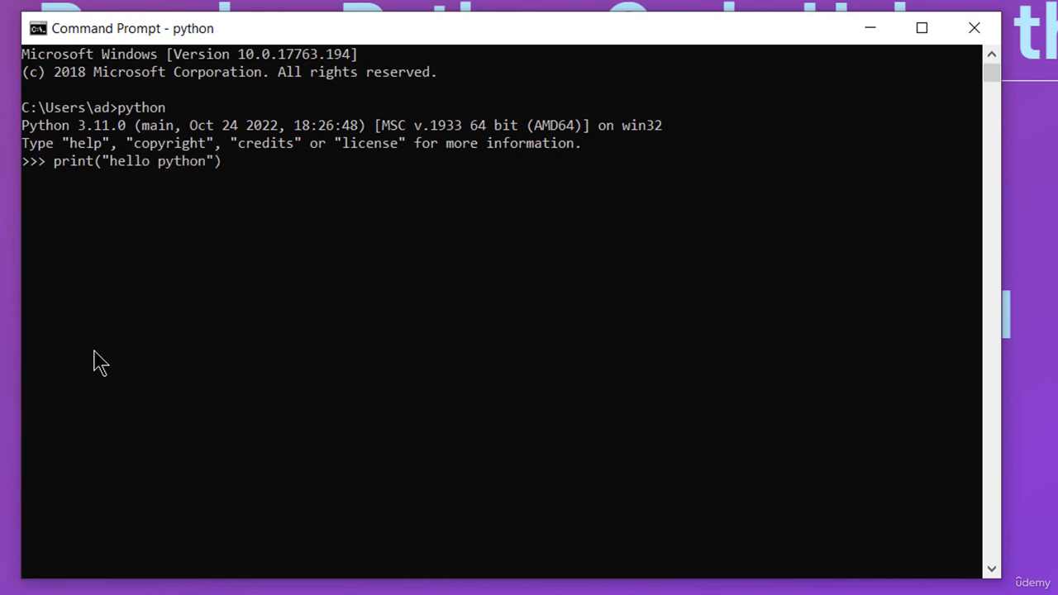
# Step: Set x = 7, begin typing x **, and bring up the Windows app list
pyautogui.write('x = 7')
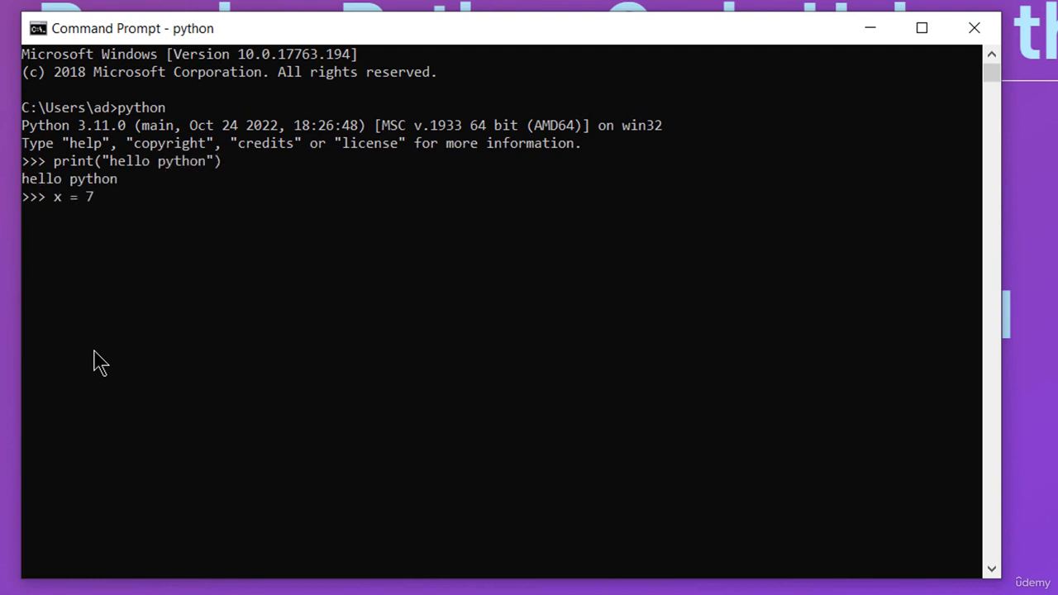
pyautogui.write('x **')
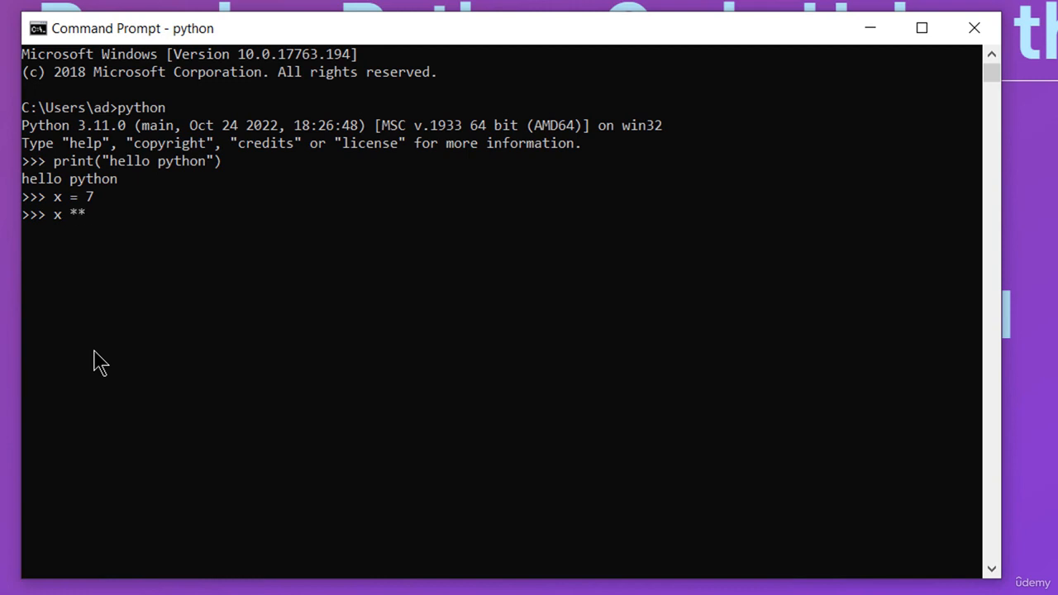
pyautogui.click(9, 587)
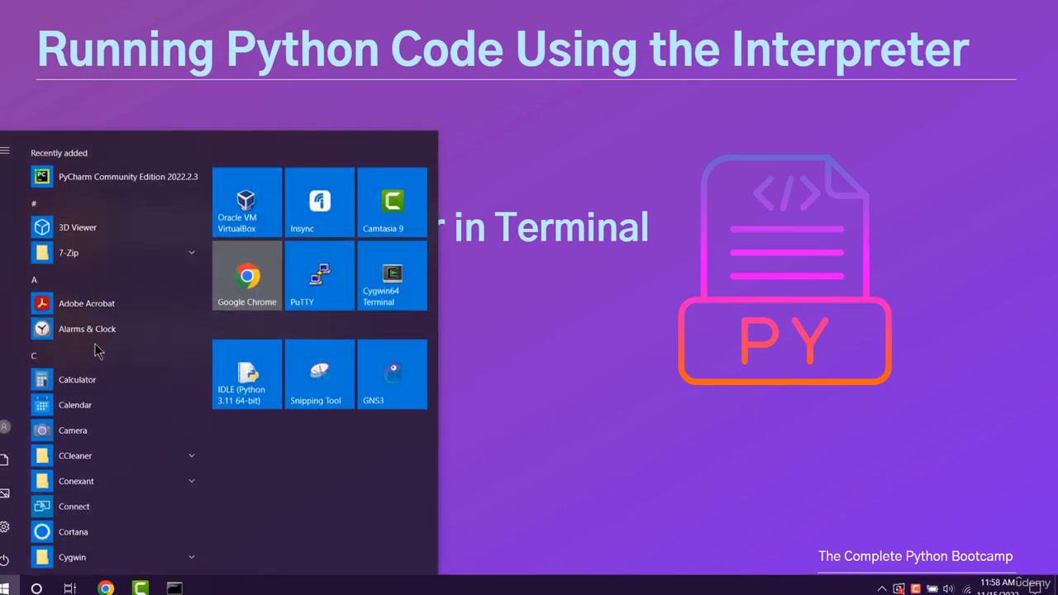
# Step: Search the Start menu for 'idle' and launch IDLE (Python 3.11 64-bit)
pyautogui.write('idle')
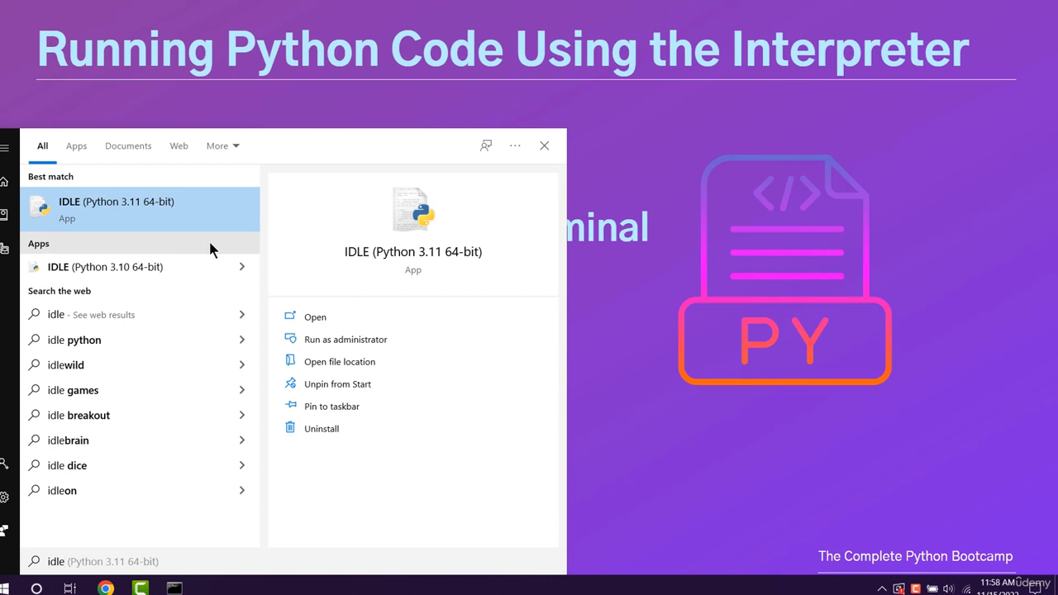
pyautogui.click(116, 209)
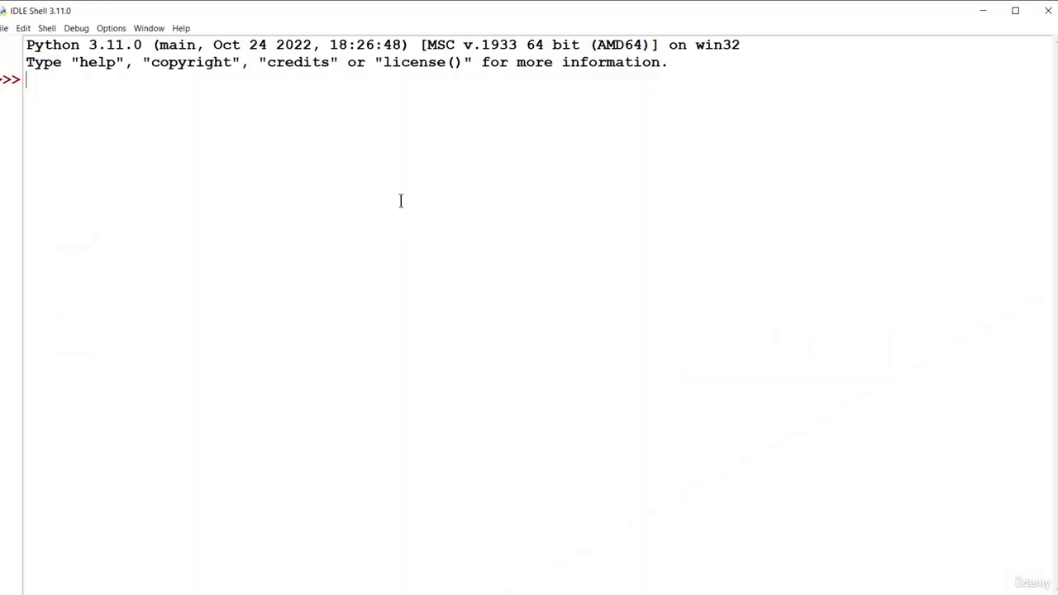
pyautogui.moveTo(223, 168)
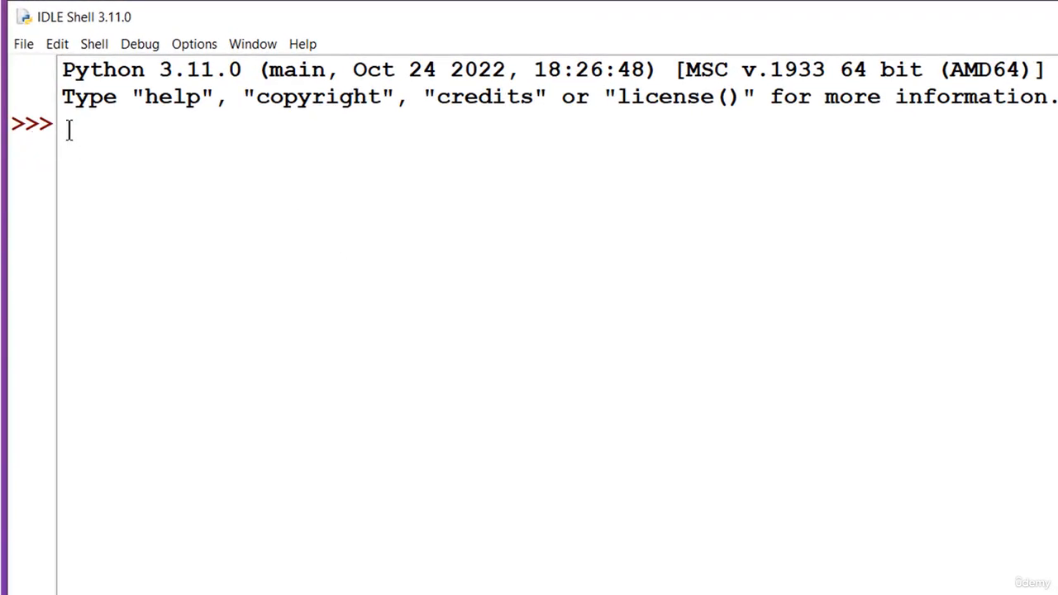
pyautogui.moveTo(15, 162)
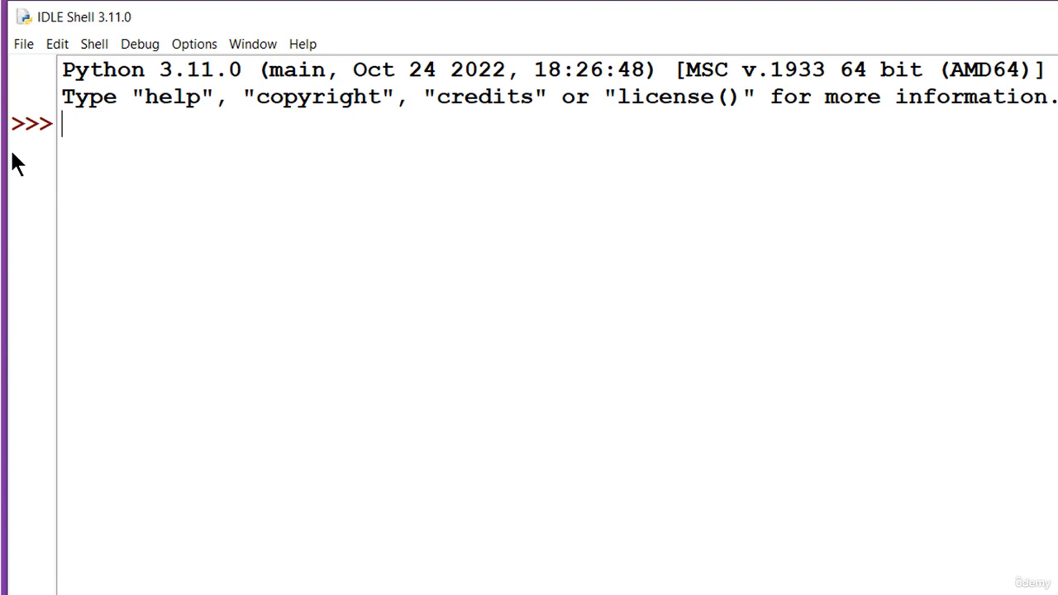
pyautogui.moveTo(354, 159)
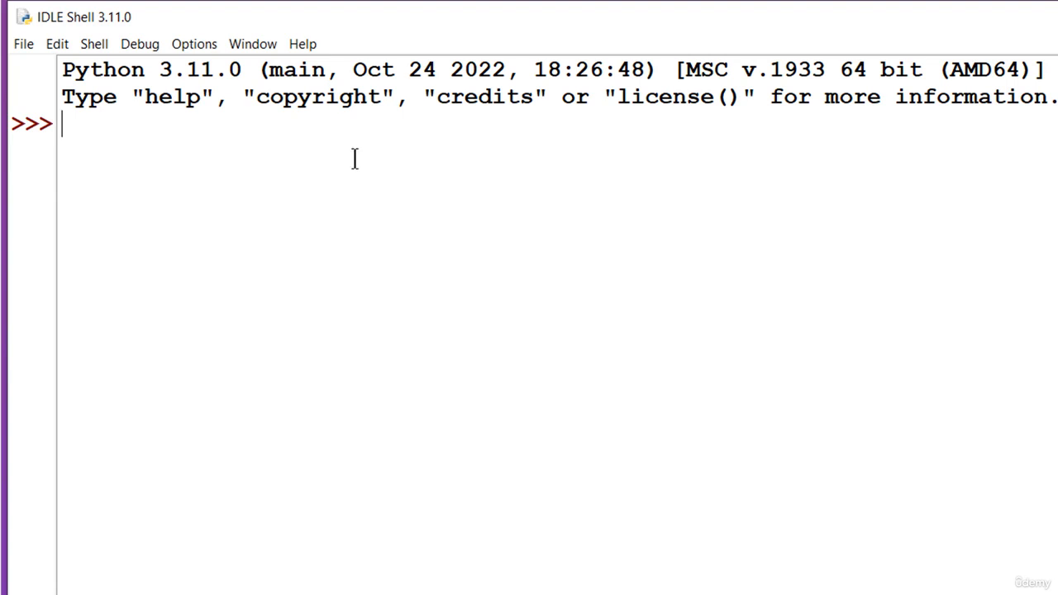
# Step: Print "Hello Python!" in the IDLE shell
pyautogui.write('print(')
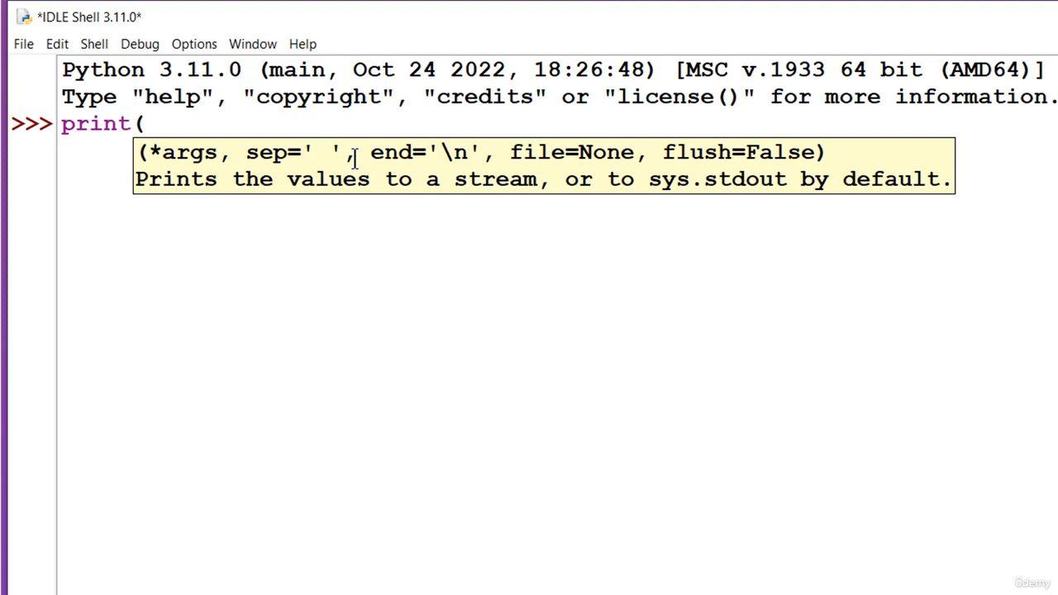
pyautogui.write('"He')
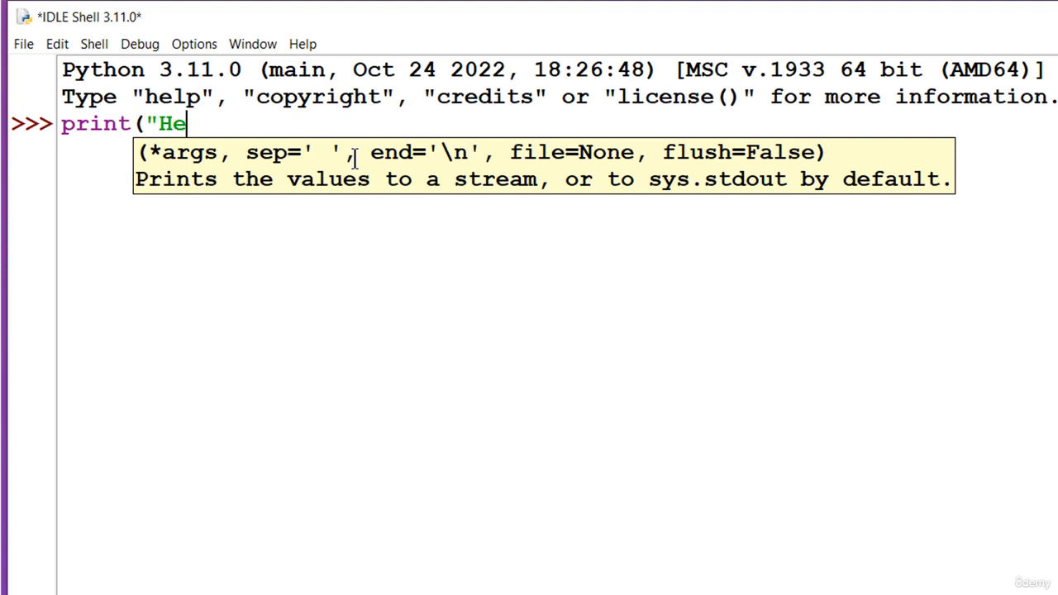
pyautogui.write('llo Python')
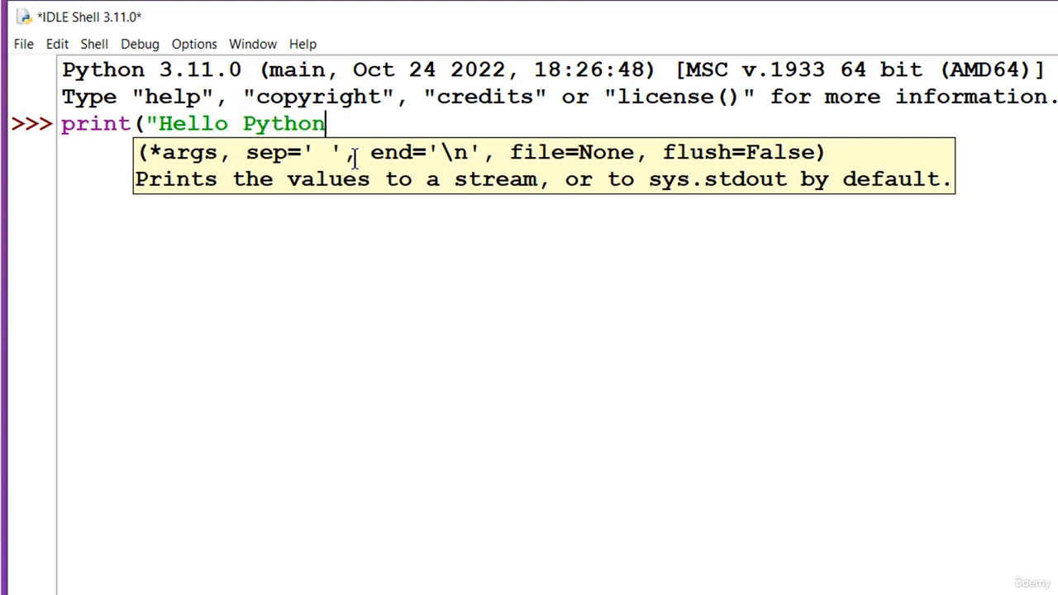
pyautogui.write('!")')
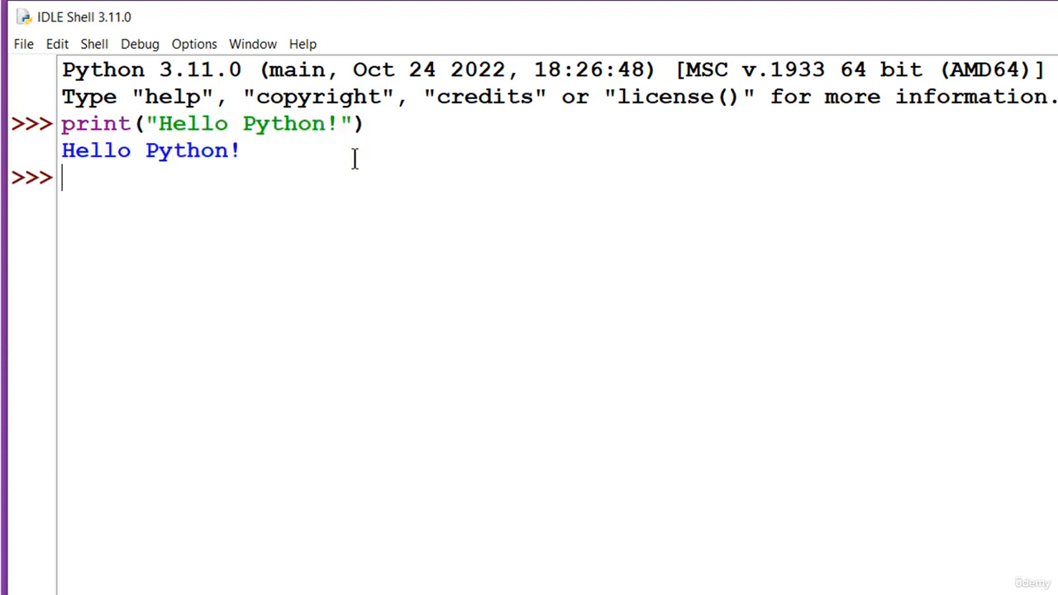
# Step: Set x = 6, then evaluate x * 2 (12) and display x (6)
pyautogui.write('x = 6')
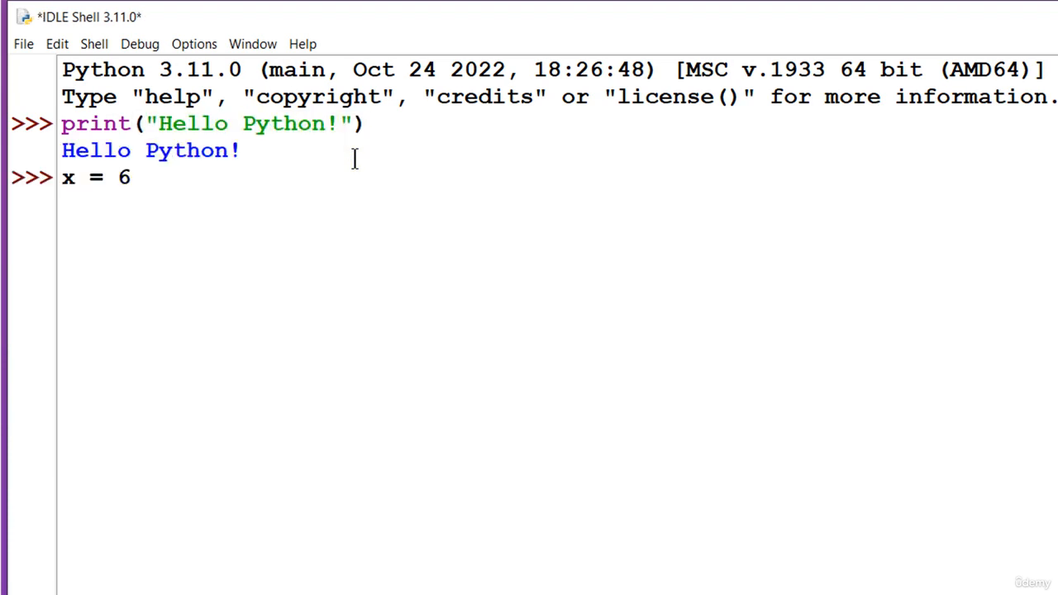
pyautogui.write('x * 2')
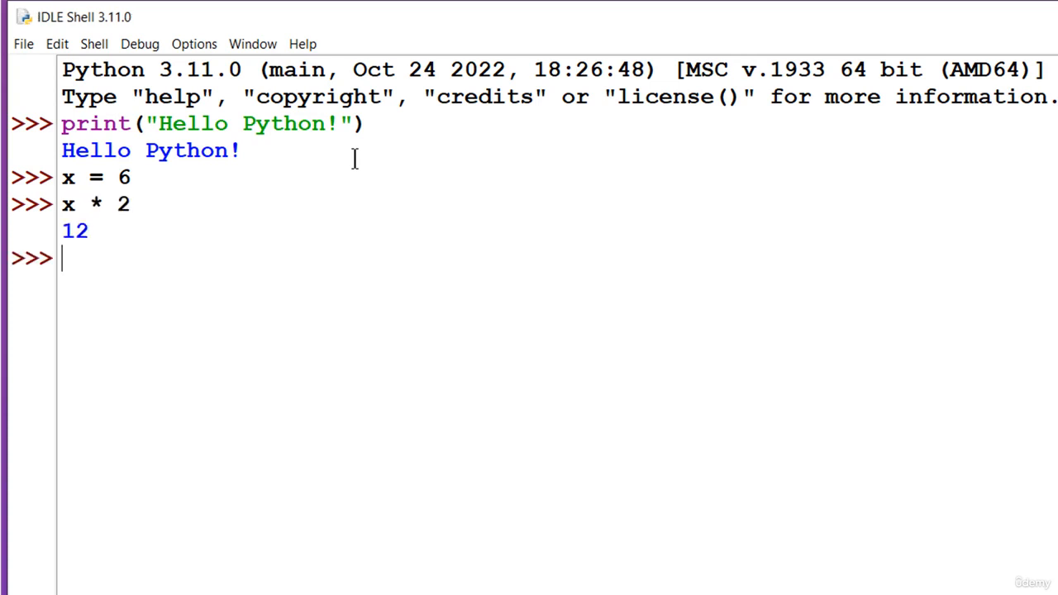
pyautogui.moveTo(29, 236)
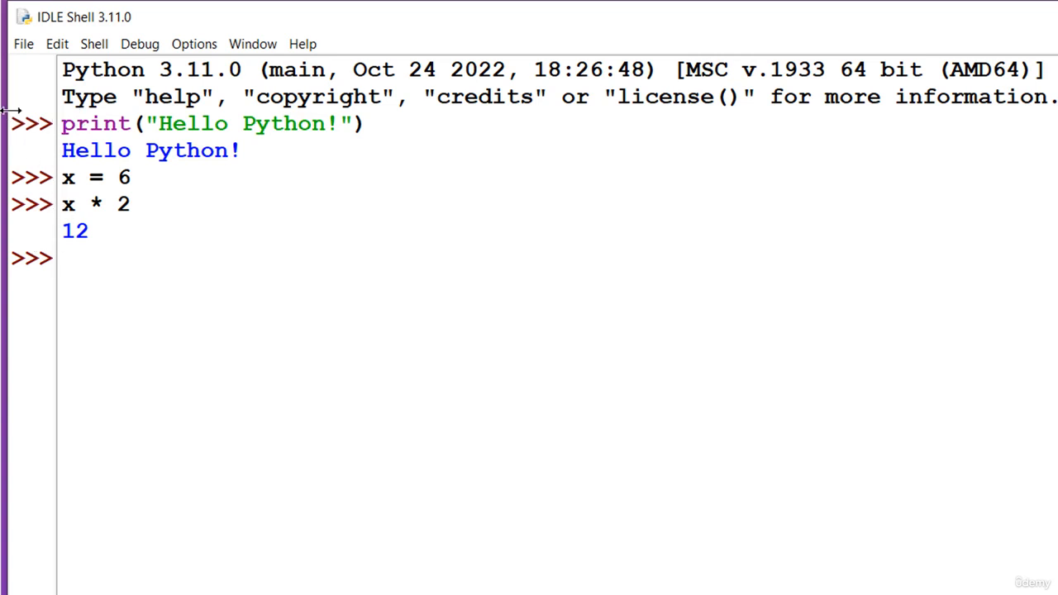
pyautogui.doubleClick(85, 177)
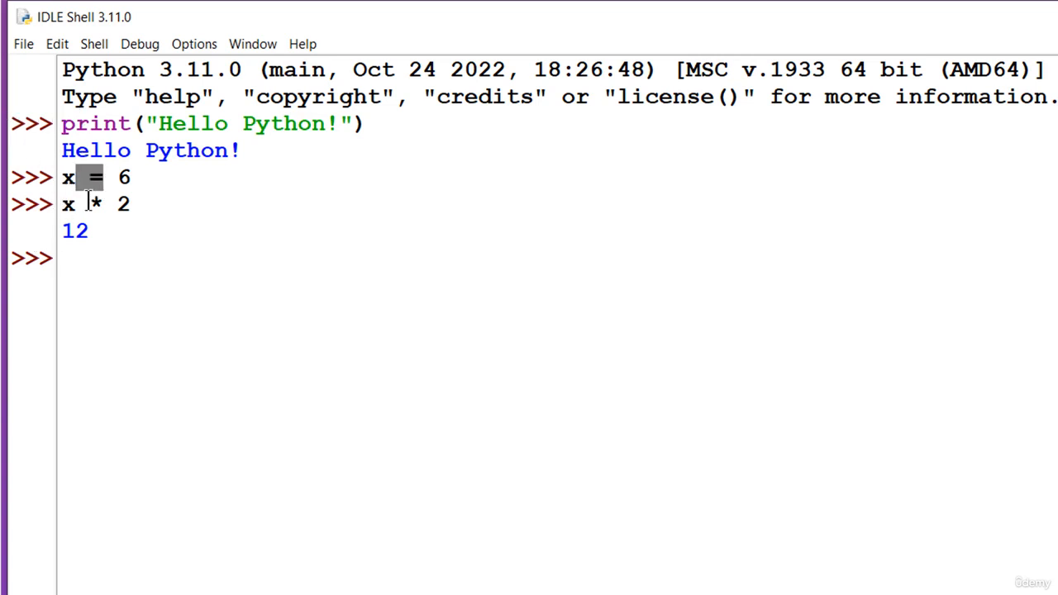
pyautogui.moveTo(129, 245)
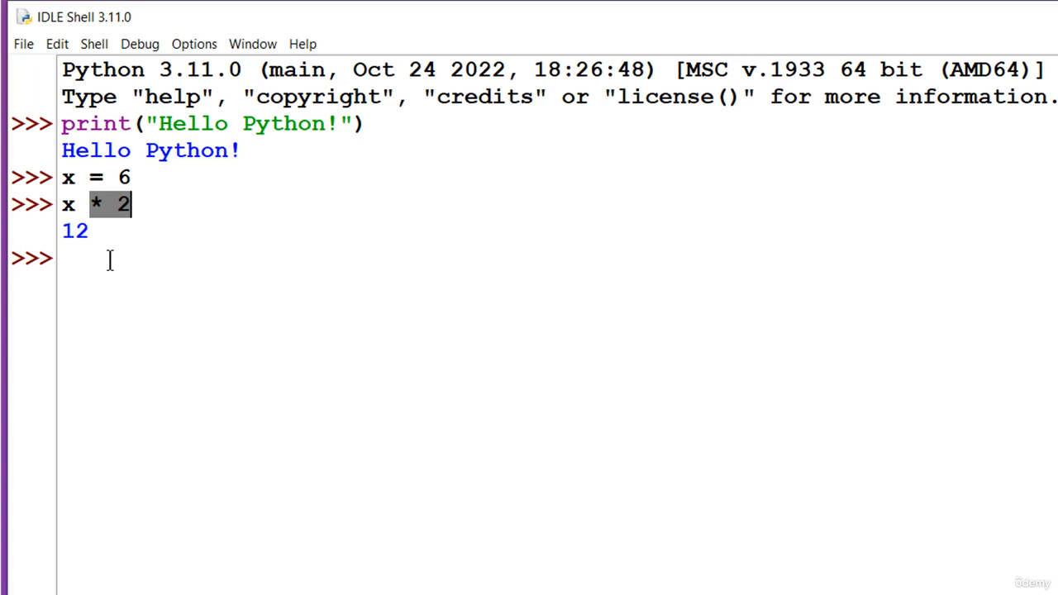
pyautogui.write('x')
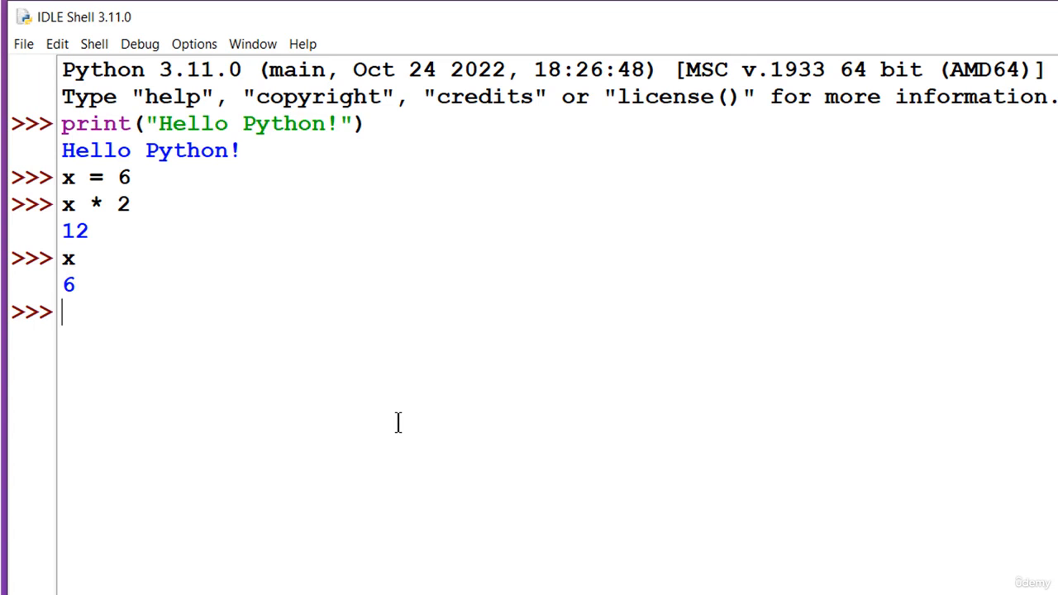
pyautogui.moveTo(316, 407)
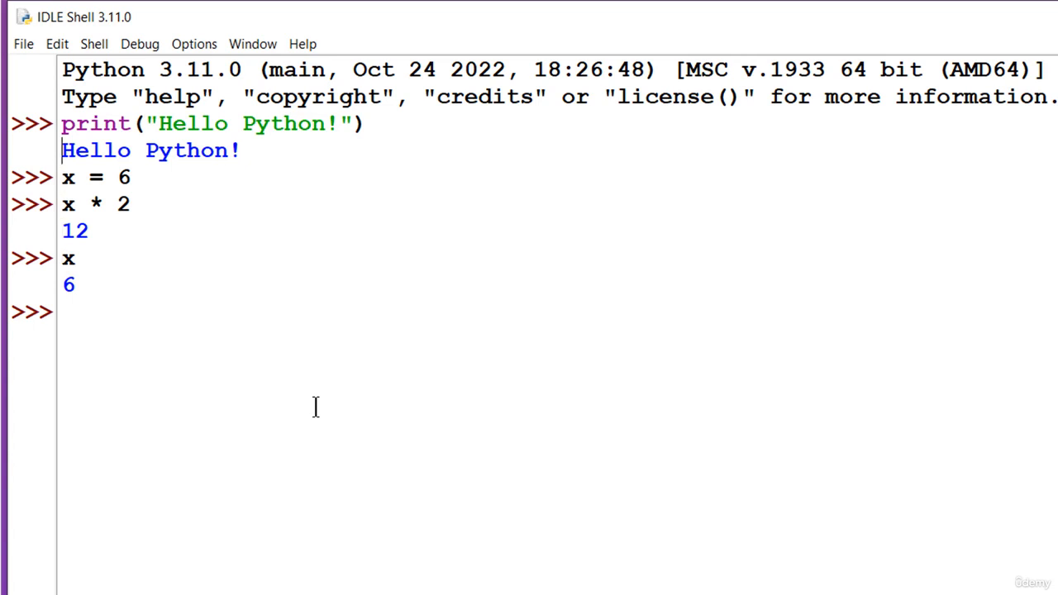
# Step: Edit the recalled print line to print "Hello Python World!" and run it
pyautogui.write('print("Hello Python!")')
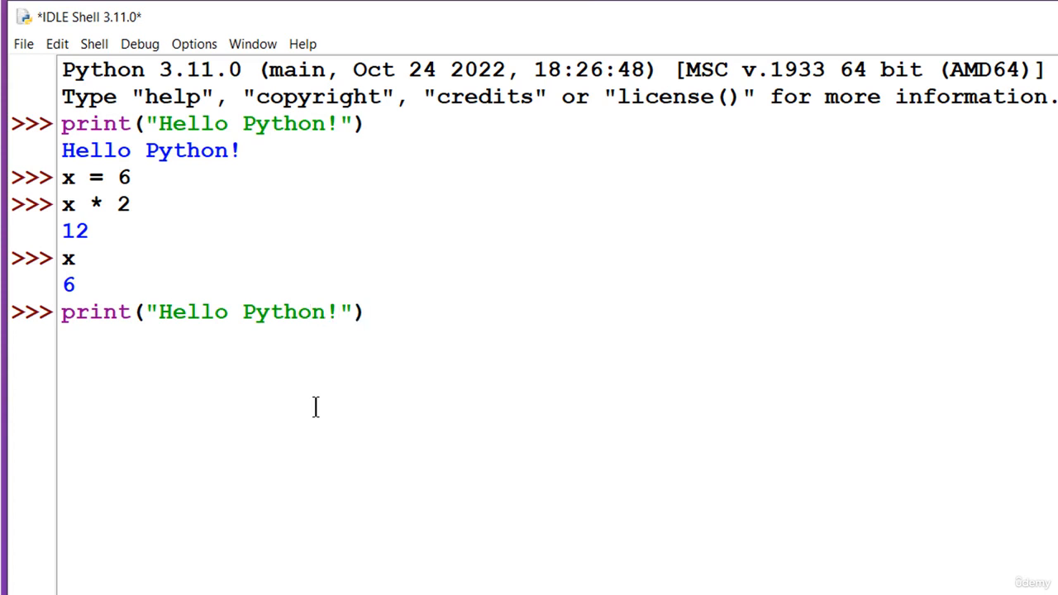
pyautogui.write('World')
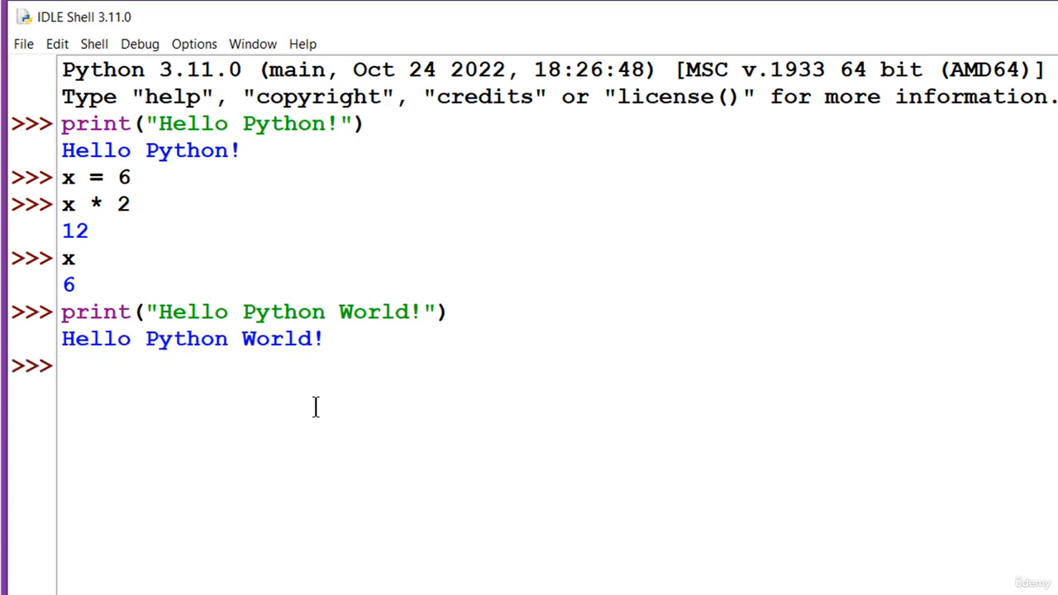
pyautogui.click(62, 365)
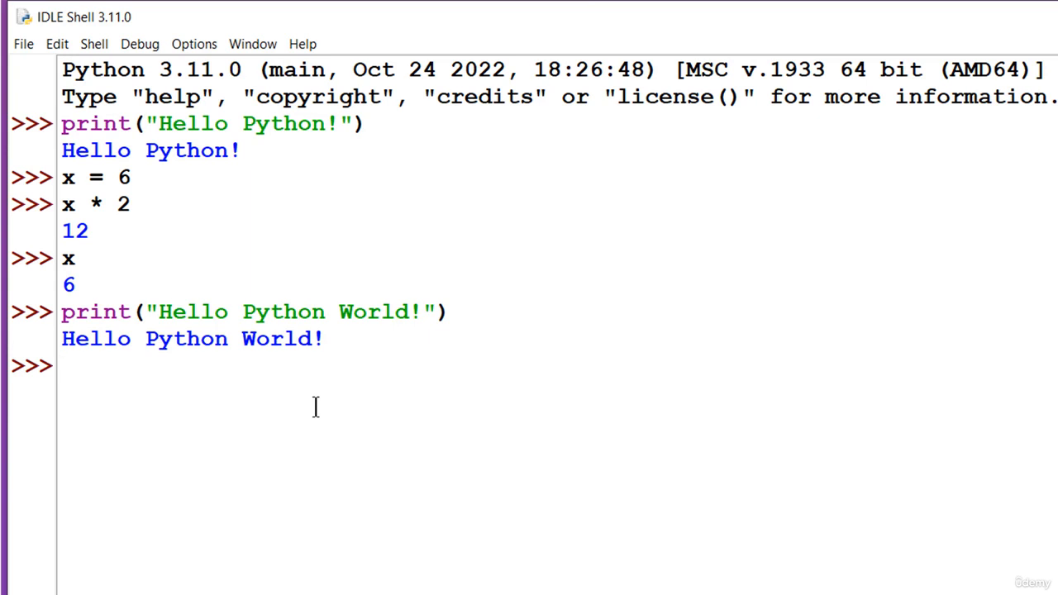
# Step: Assign name = "Andrei" and start typing name. on the next prompt
pyautogui.click(62, 365)
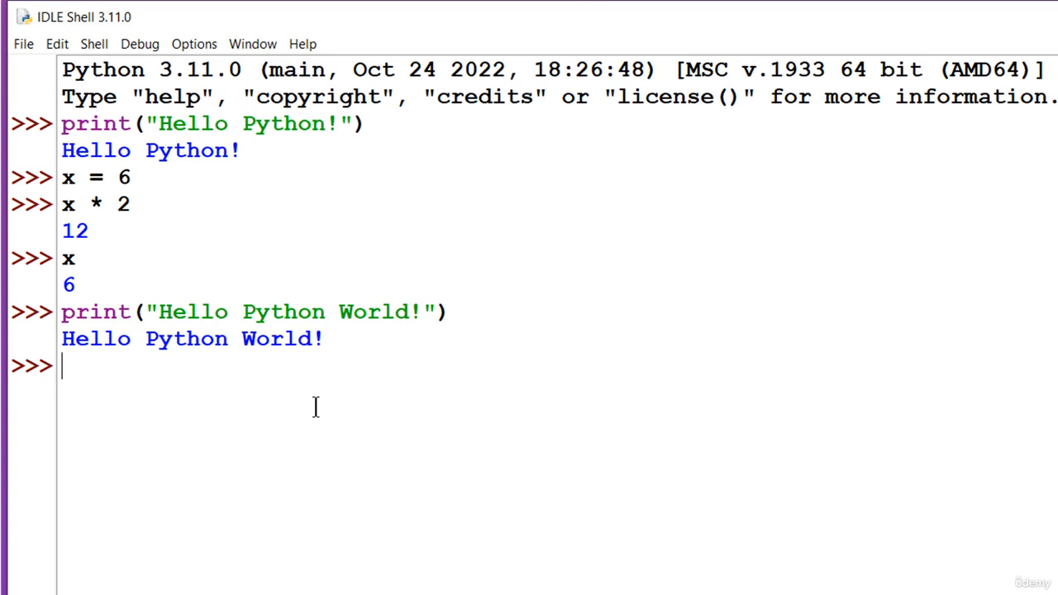
pyautogui.write('name =')
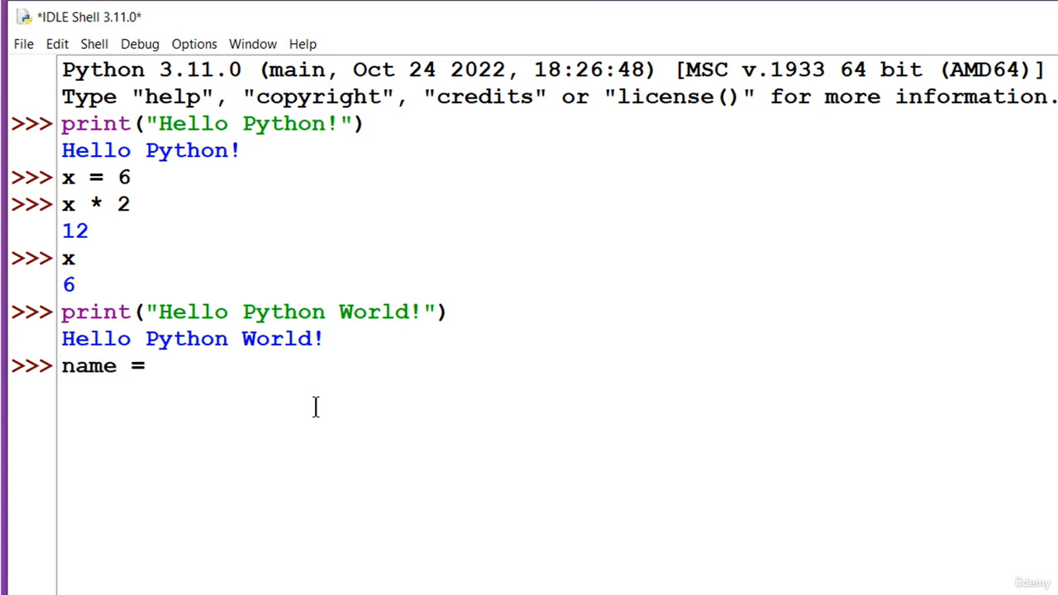
pyautogui.write('"A"')
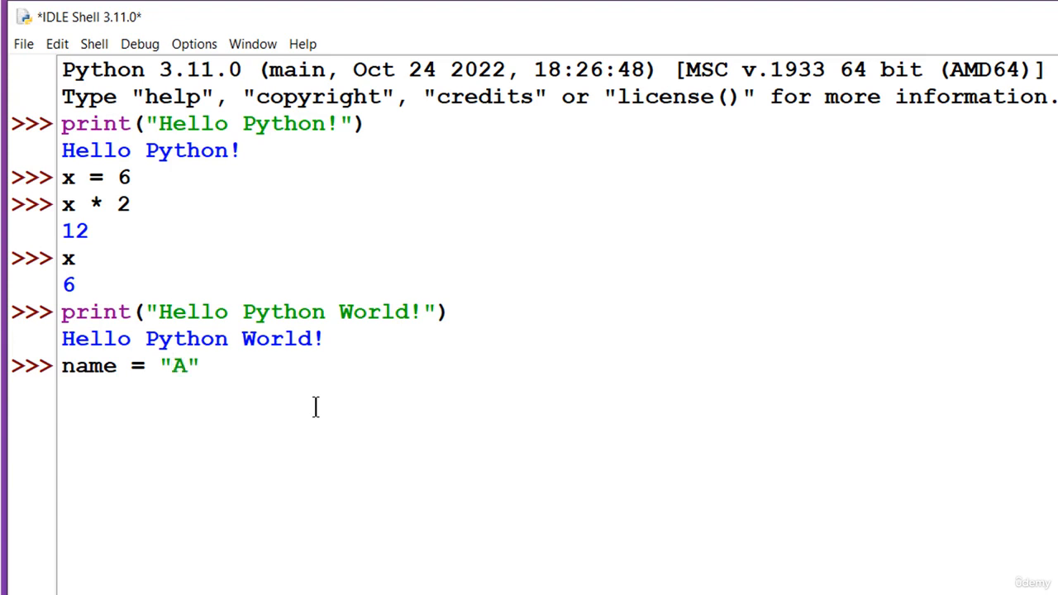
pyautogui.write('ndrei')
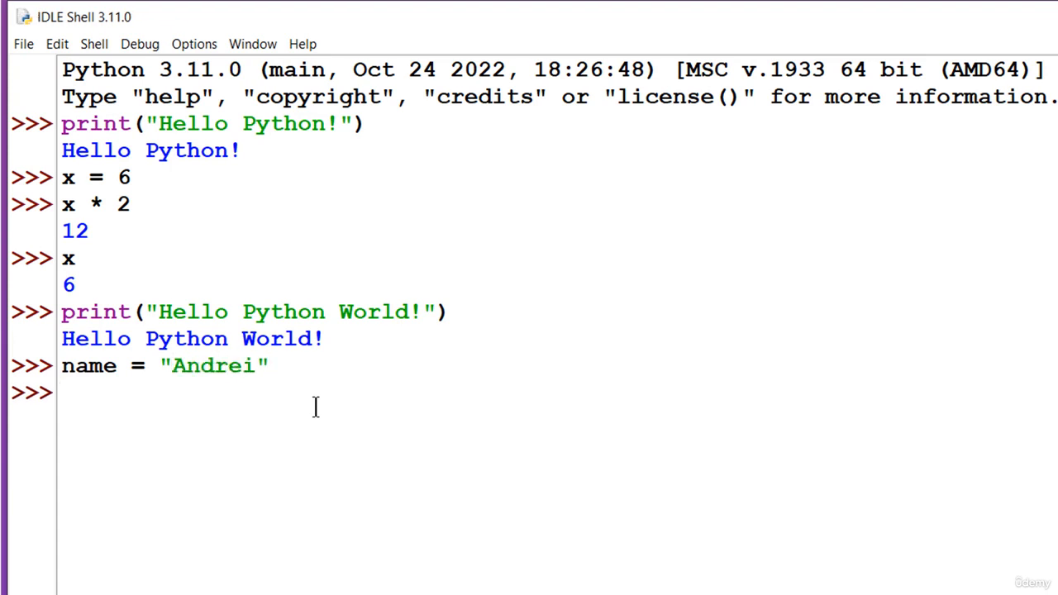
pyautogui.write('name')
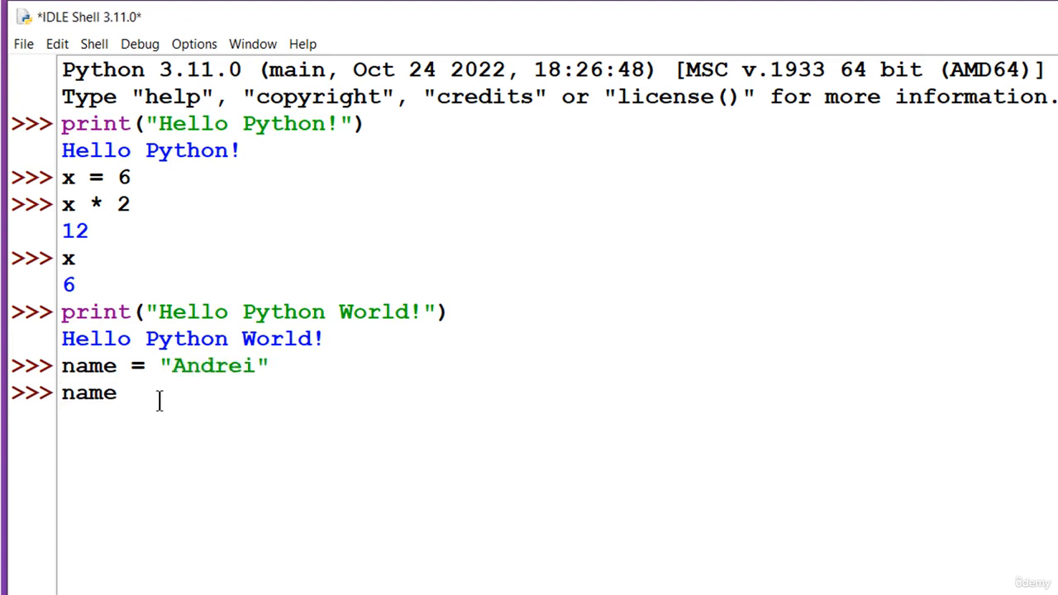
pyautogui.write('.')
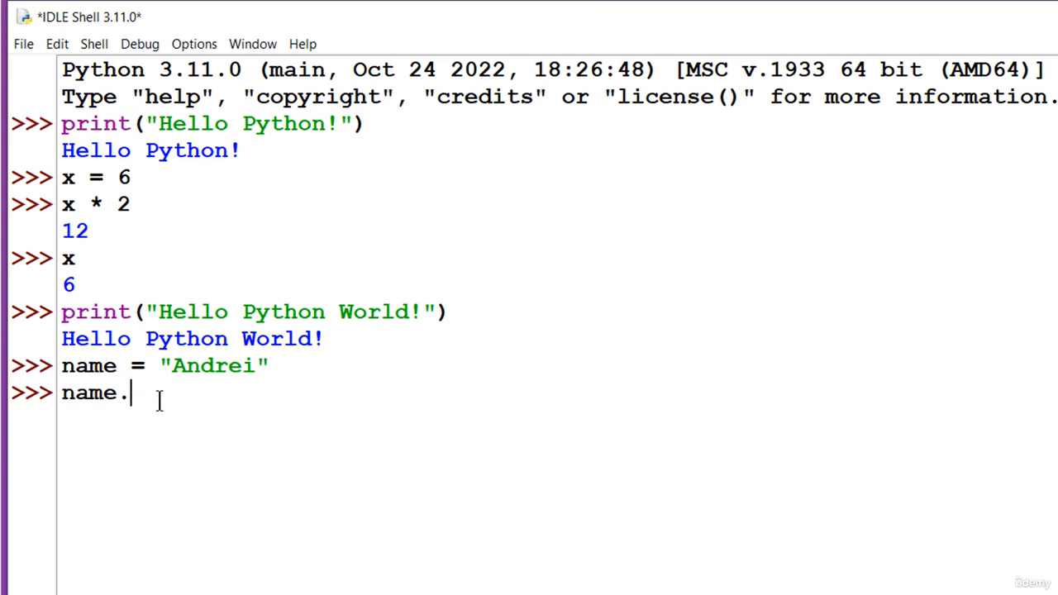
pyautogui.write('.')
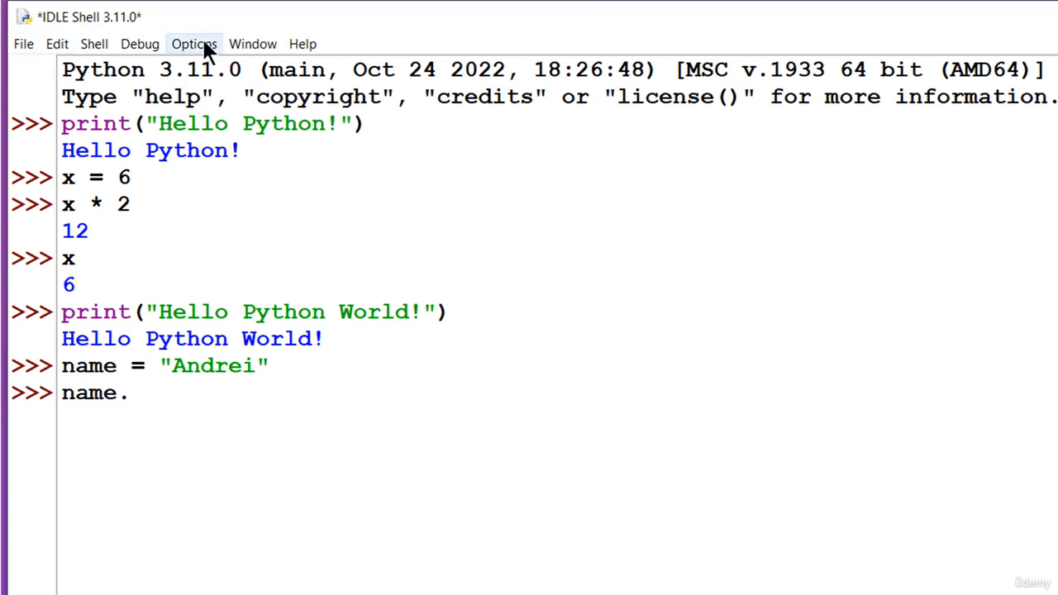
# Step: Set IDLE's Completions Popup Wait to 100 ms in Settings and save
pyautogui.click(194, 44)
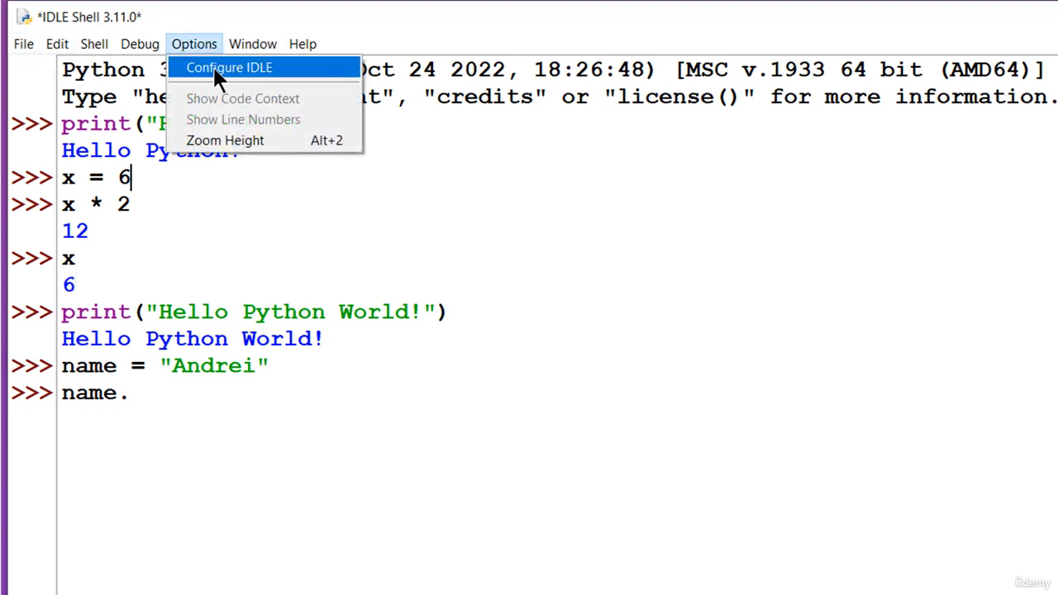
pyautogui.click(229, 68)
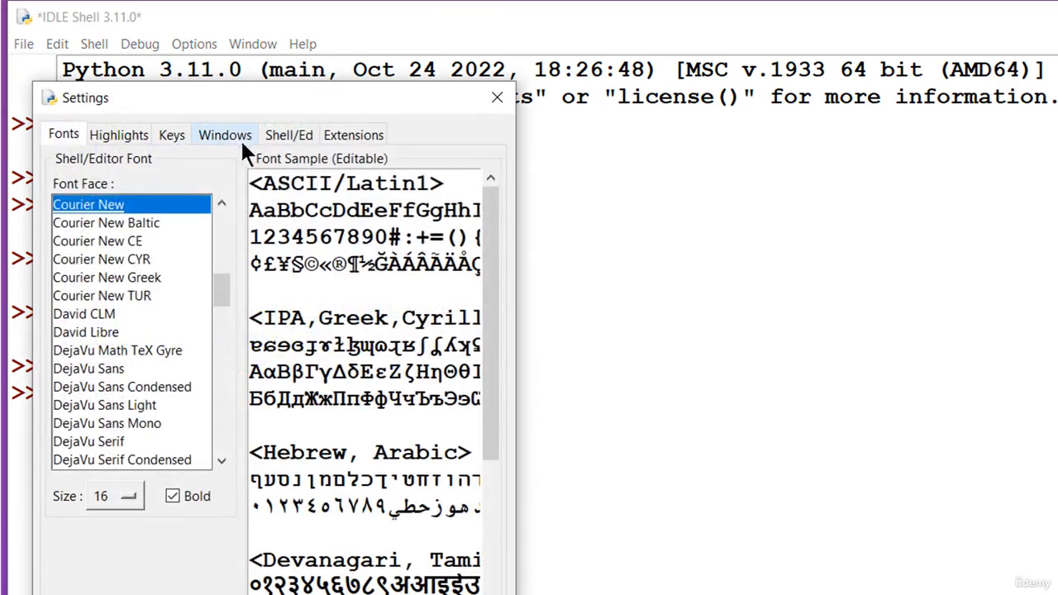
pyautogui.click(224, 134)
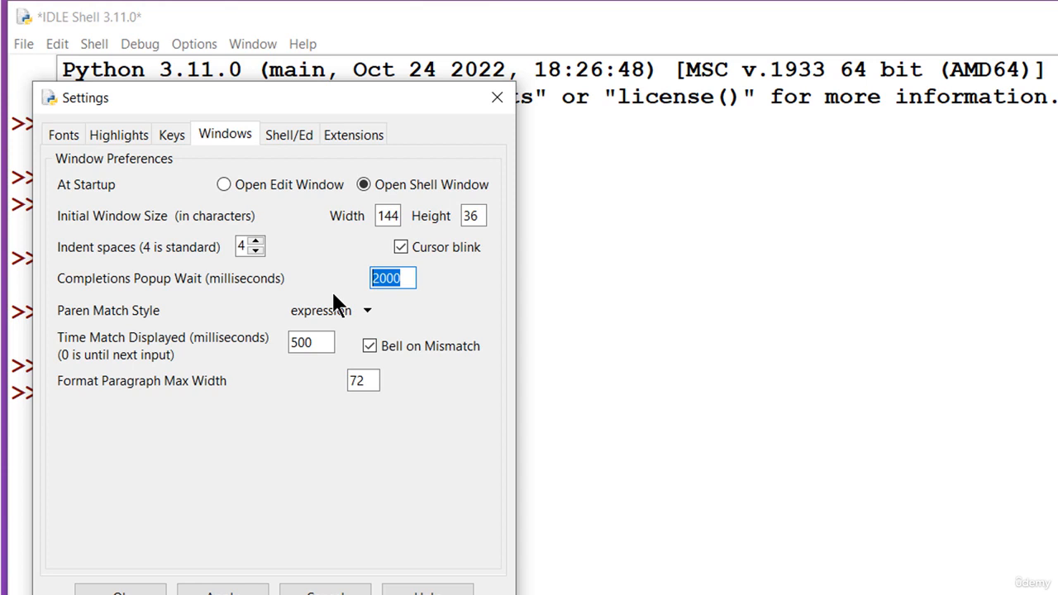
pyautogui.write('100')
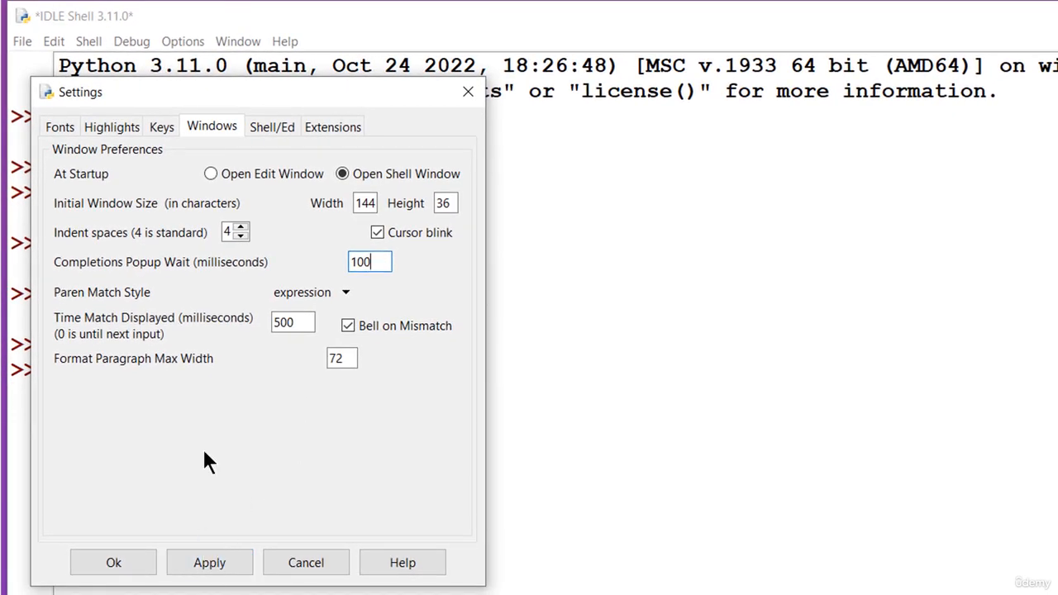
pyautogui.click(60, 126)
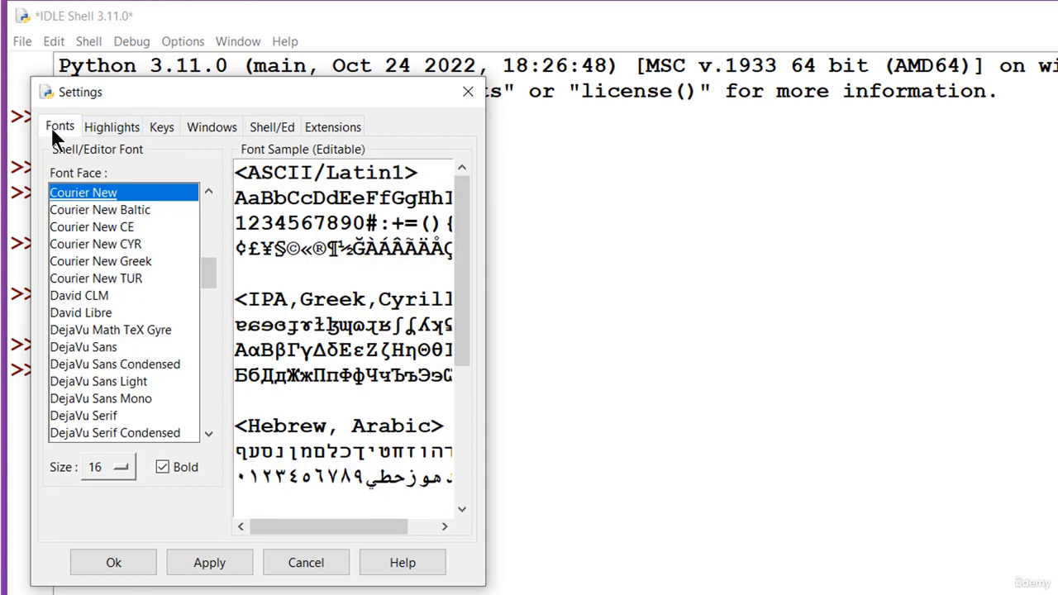
pyautogui.moveTo(62, 136)
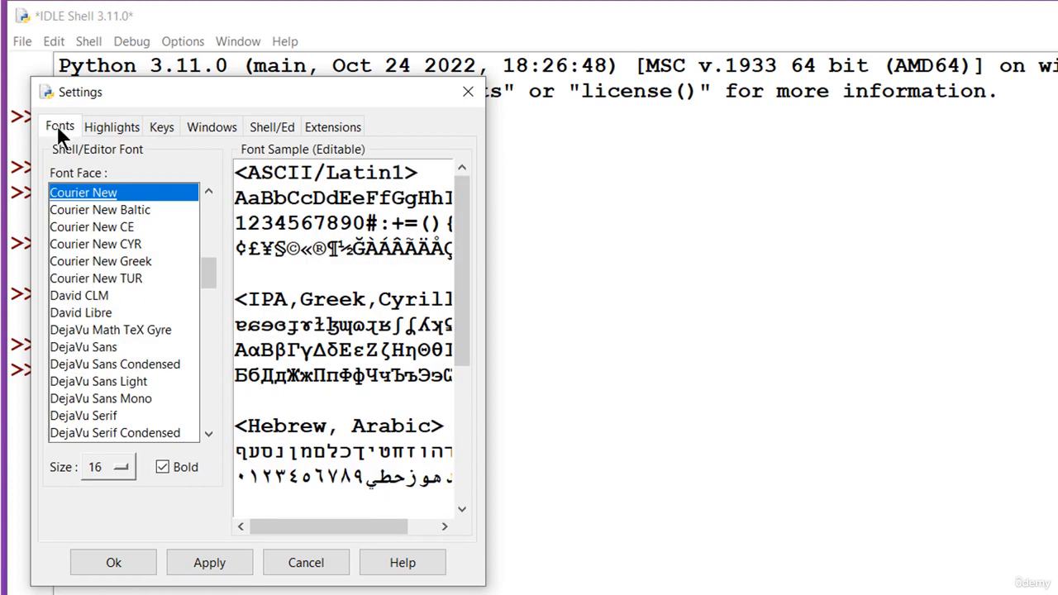
pyautogui.moveTo(345, 299)
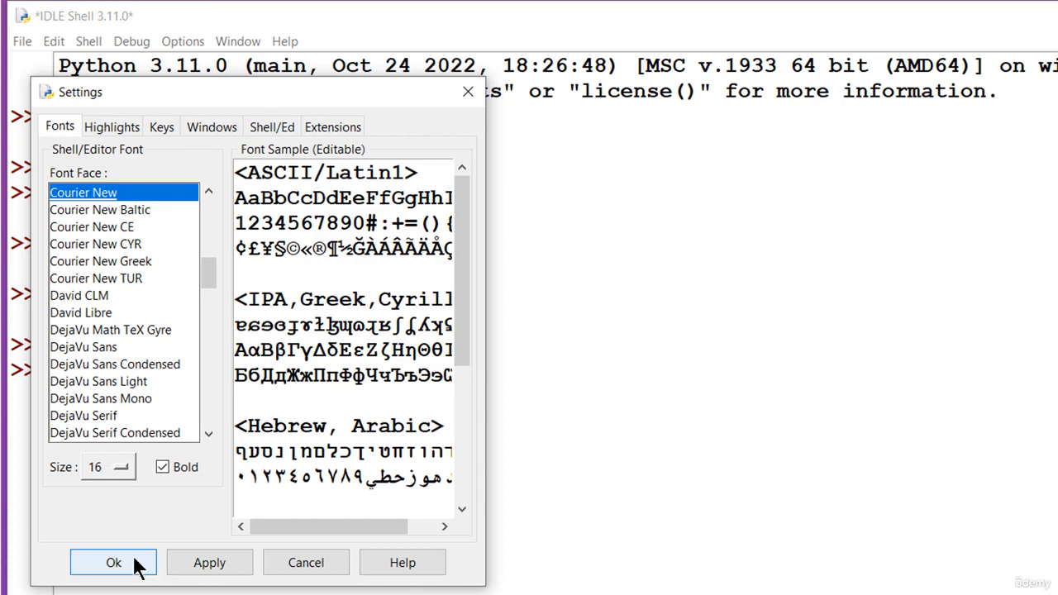
pyautogui.click(113, 562)
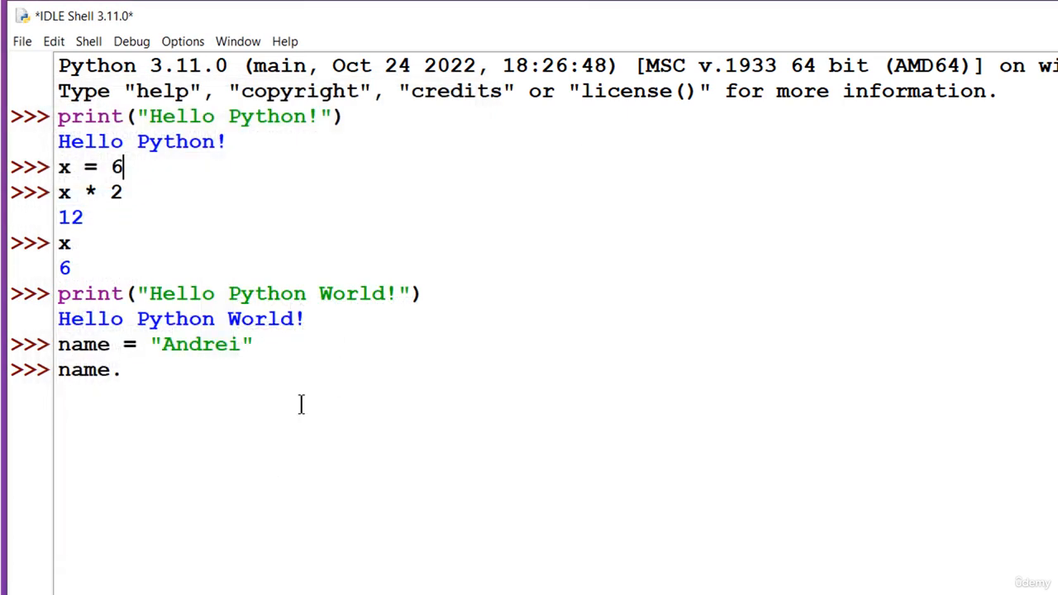
pyautogui.moveTo(340, 516)
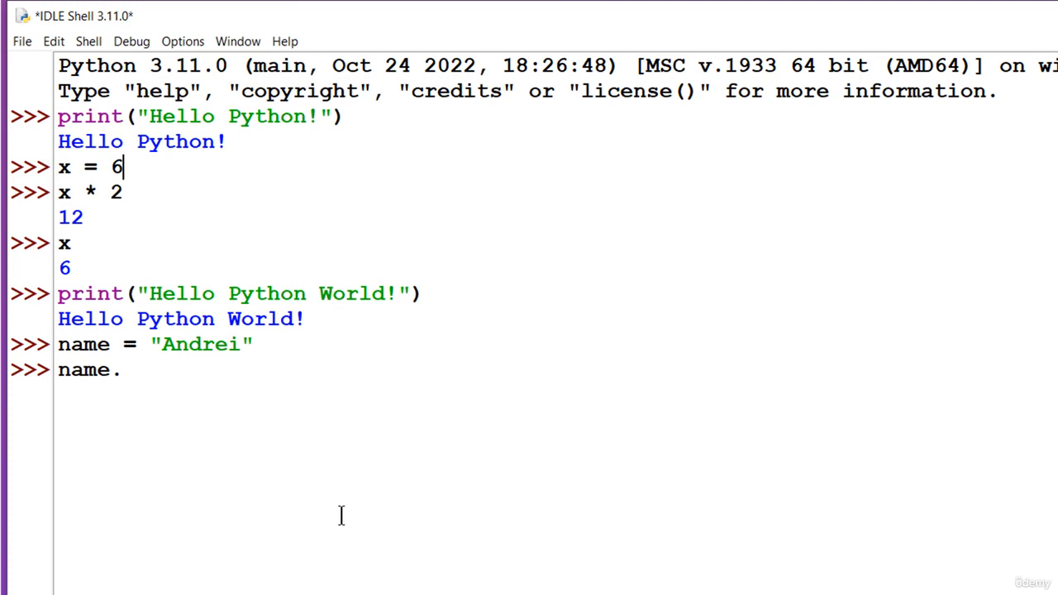